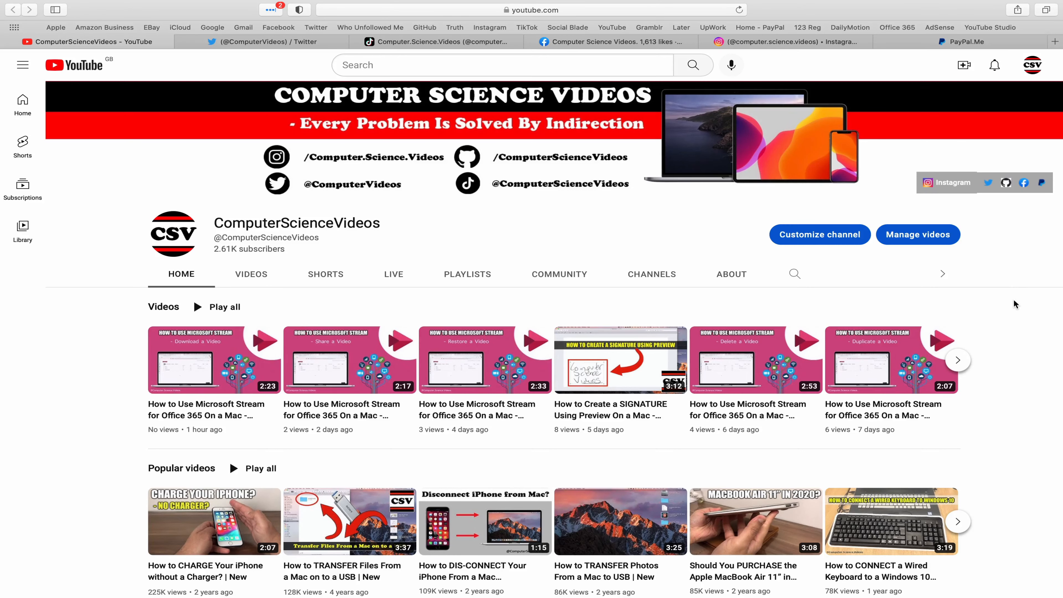
# View the channel's Twitter, Facebook and Instagram profiles in their tabs
pyautogui.click(265, 41)
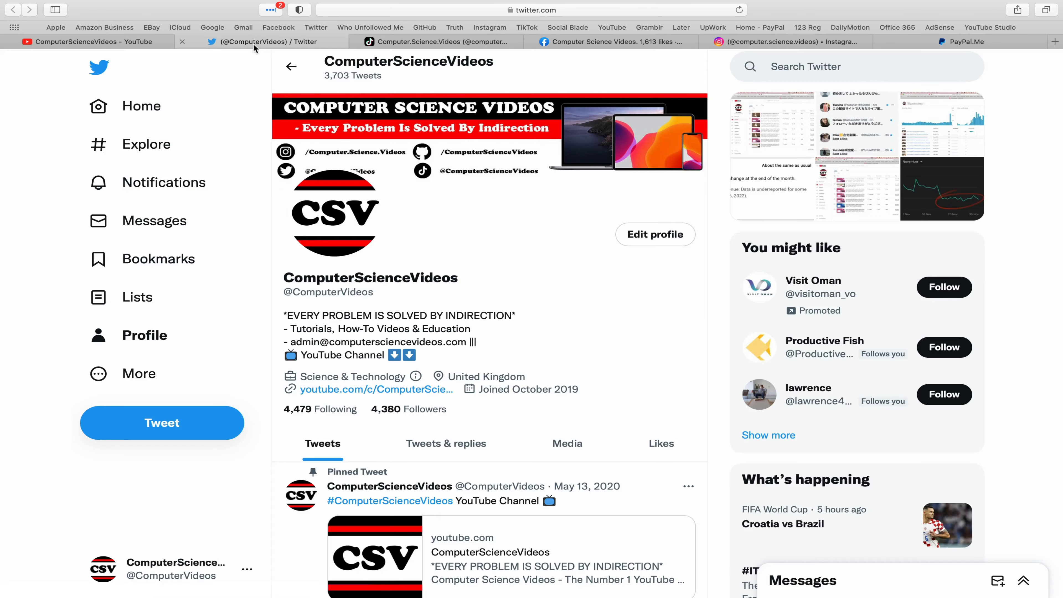
pyautogui.moveTo(655, 233)
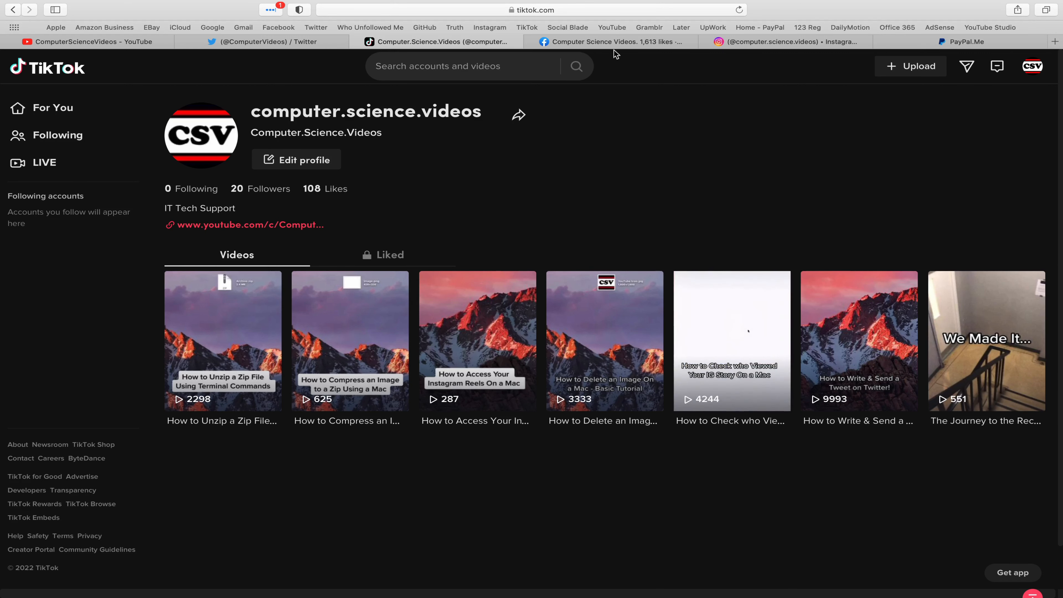
pyautogui.click(611, 42)
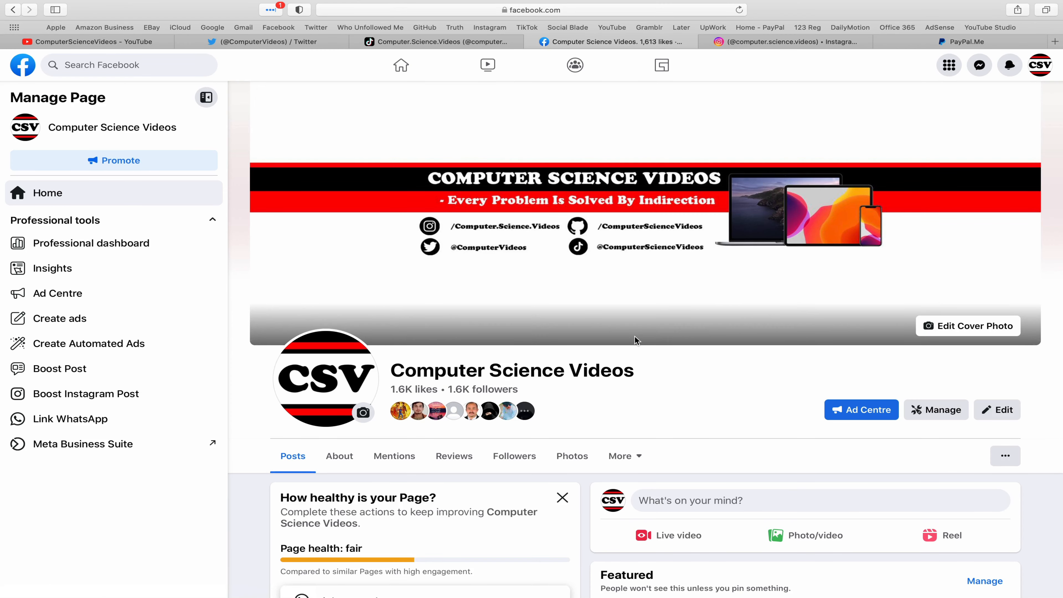
pyautogui.click(759, 42)
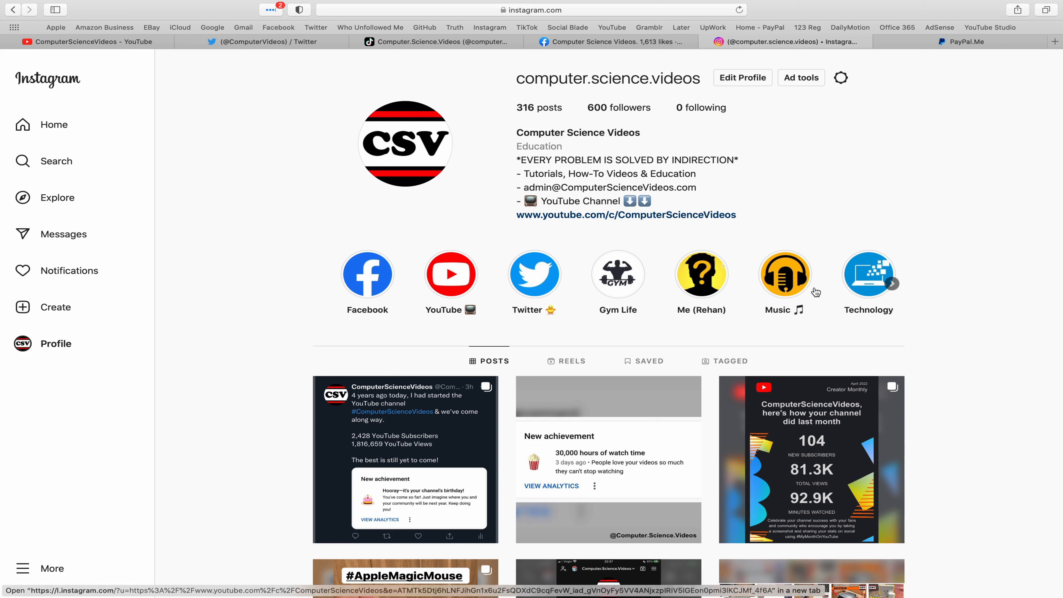
pyautogui.moveTo(1048, 36)
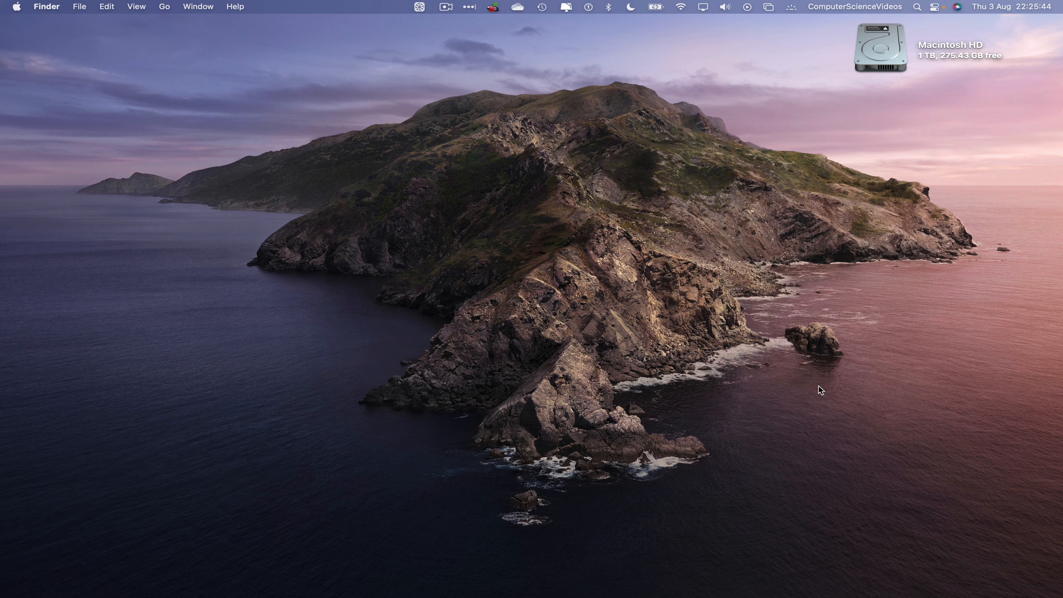
pyautogui.moveTo(127, 576)
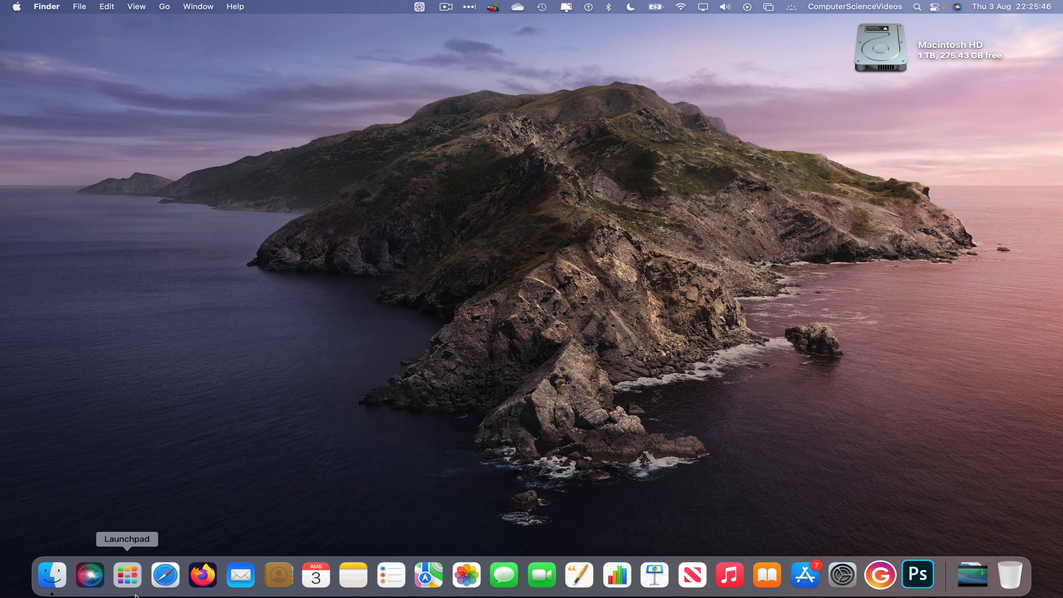
# Launch Safari from the Dock to get a fresh Google home page window
pyautogui.click(127, 575)
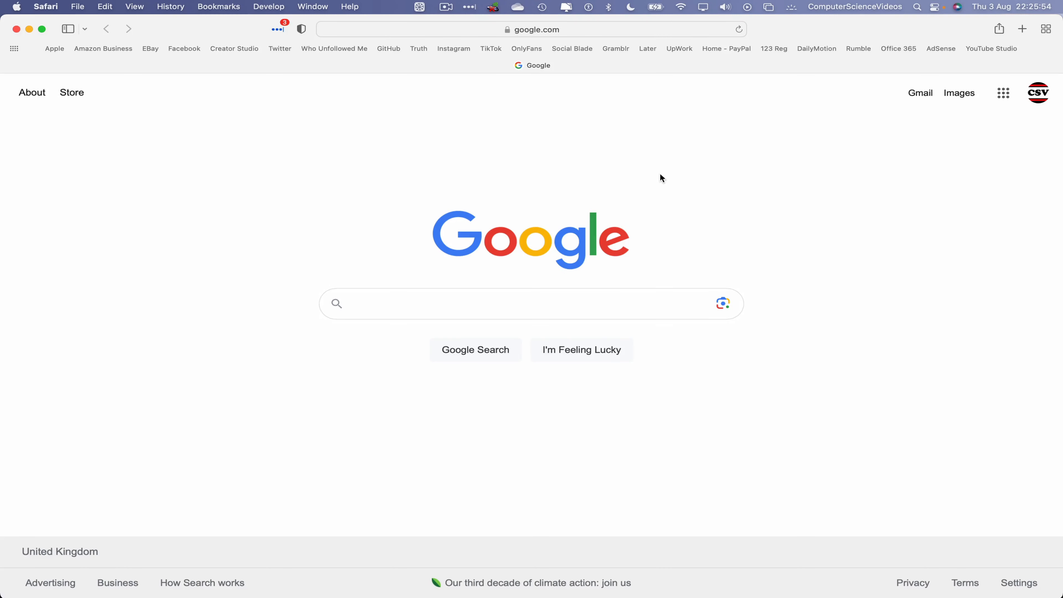
pyautogui.moveTo(555, 68)
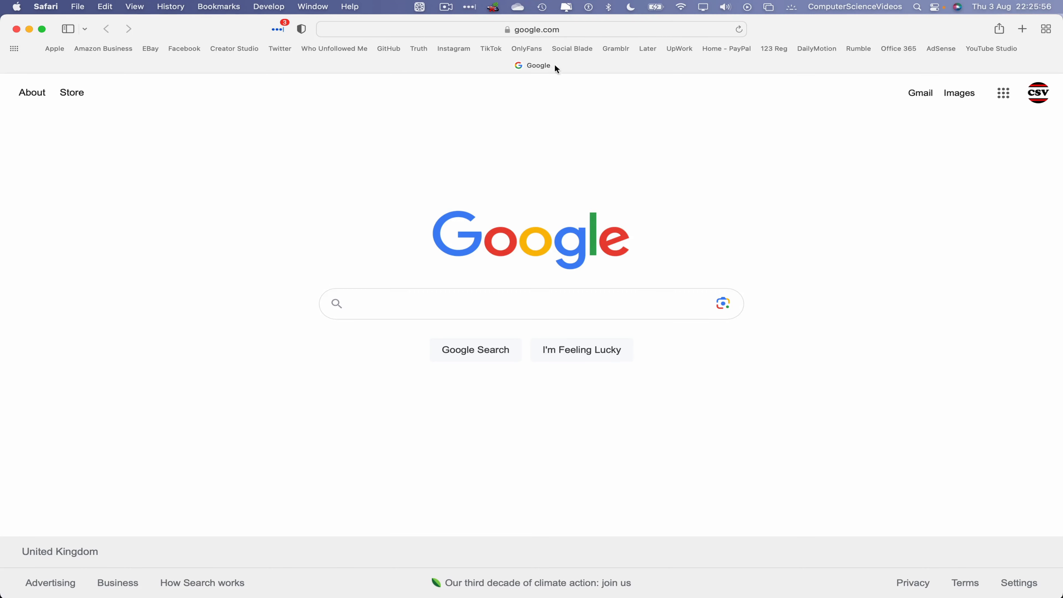
# Go to the OnlyFans profile page and expand the More account options
pyautogui.click(526, 48)
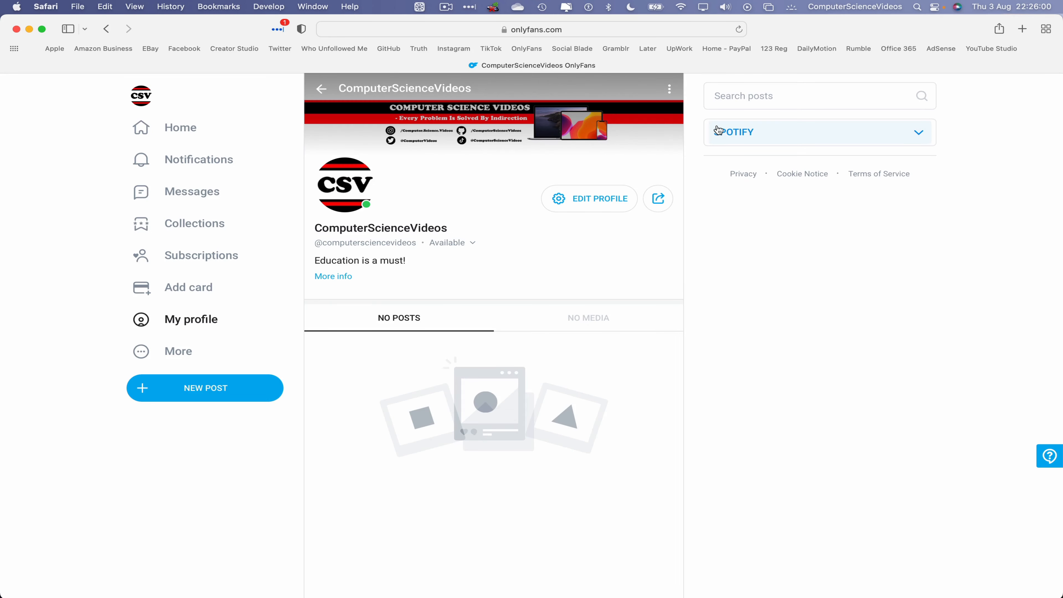
pyautogui.moveTo(657, 199)
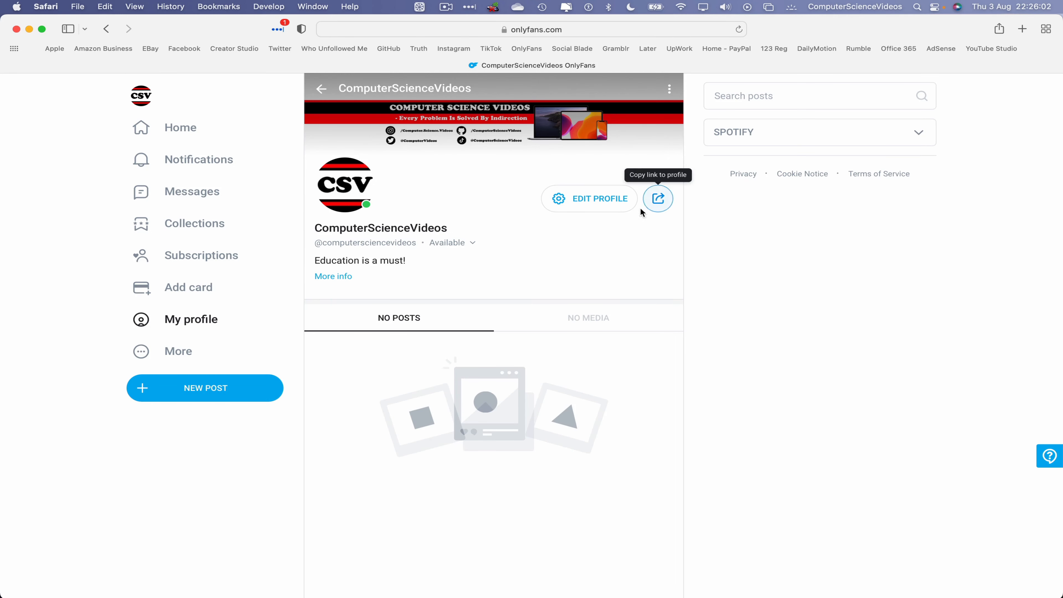
pyautogui.moveTo(192, 319)
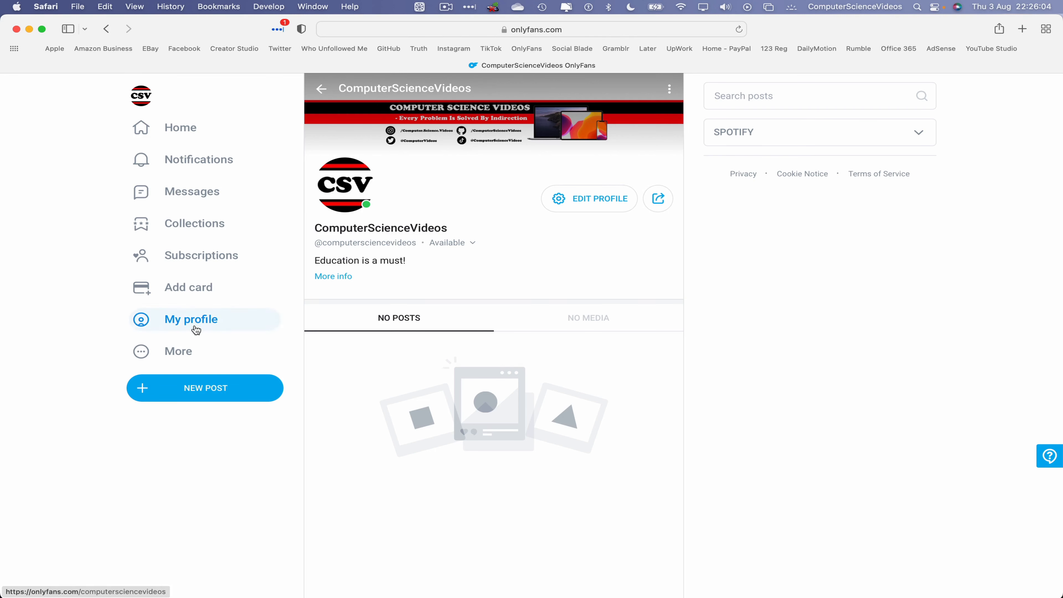
pyautogui.moveTo(178, 351)
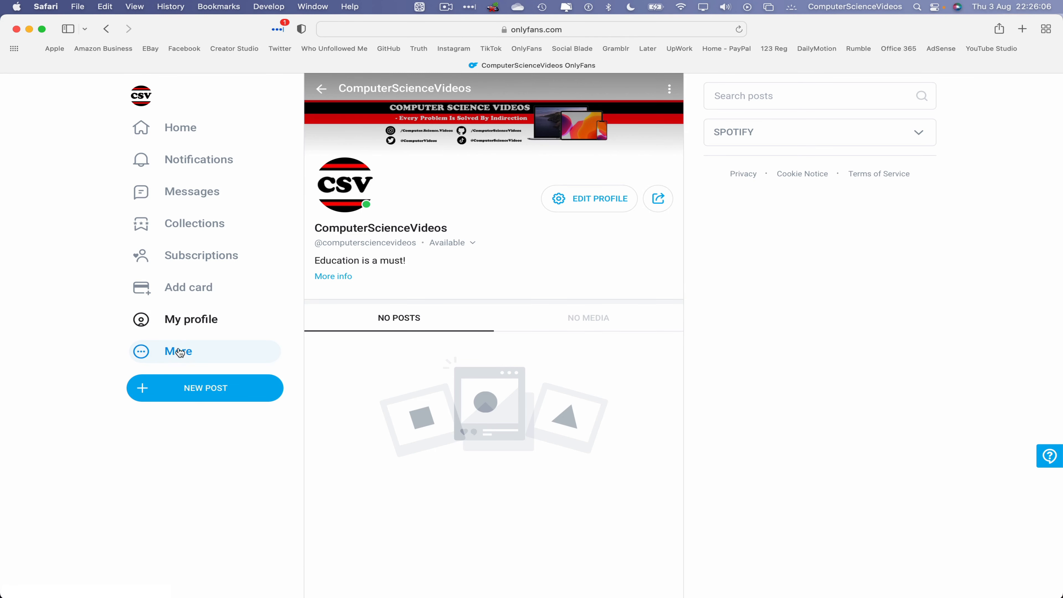
pyautogui.click(177, 351)
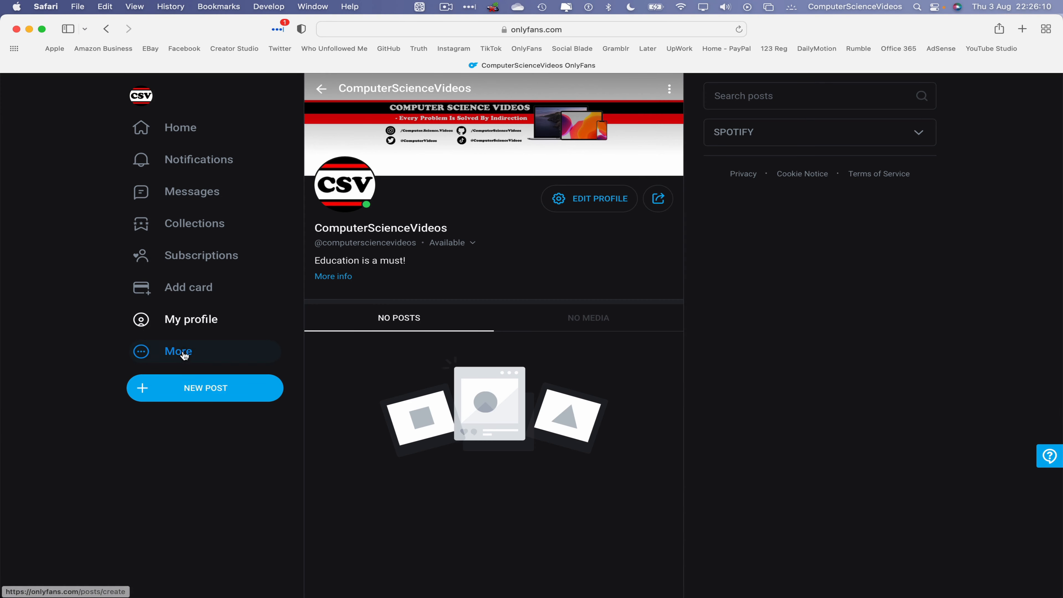
pyautogui.moveTo(245, 461)
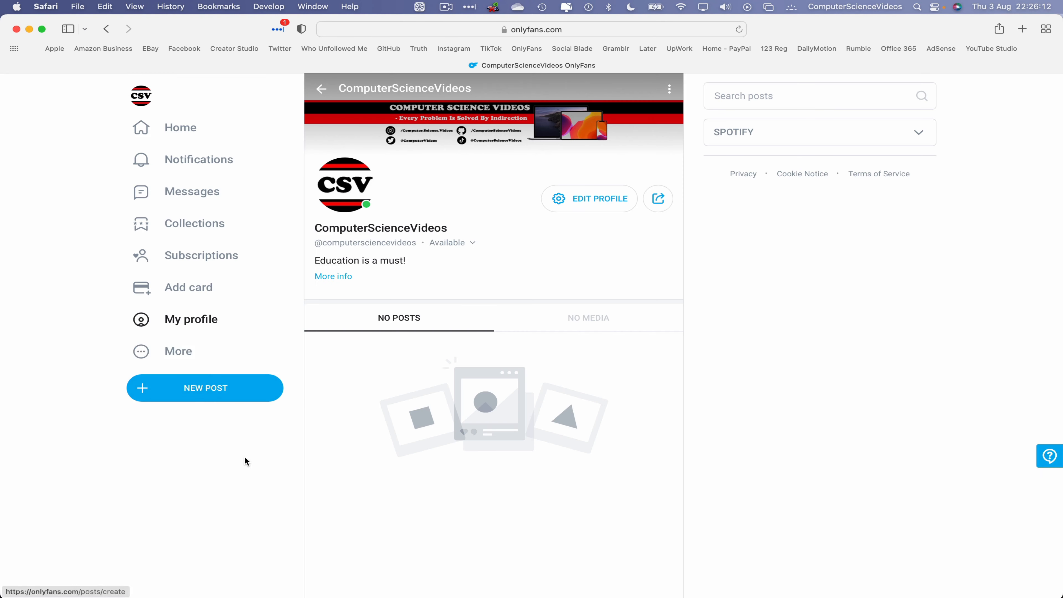
pyautogui.moveTo(256, 466)
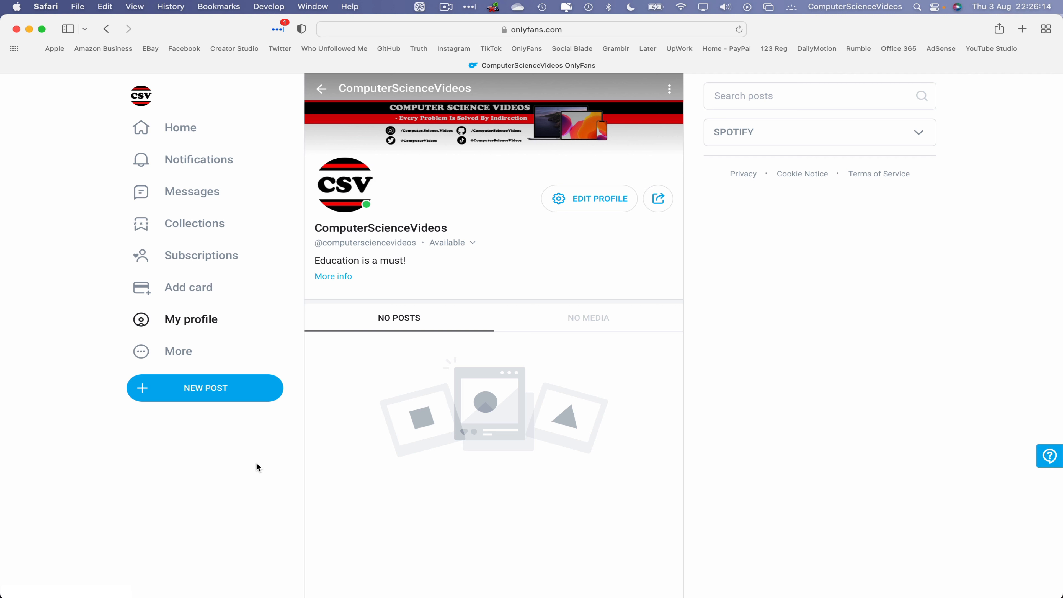
pyautogui.moveTo(556, 291)
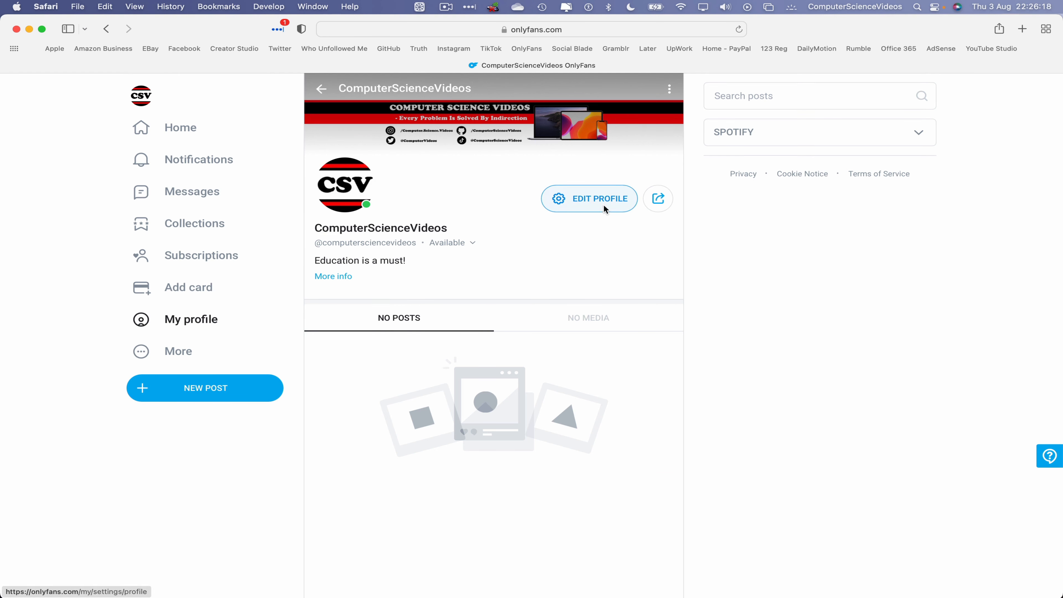
# In Edit Profile > Display, switch dark mode on and view the profile in the dark theme
pyautogui.click(588, 198)
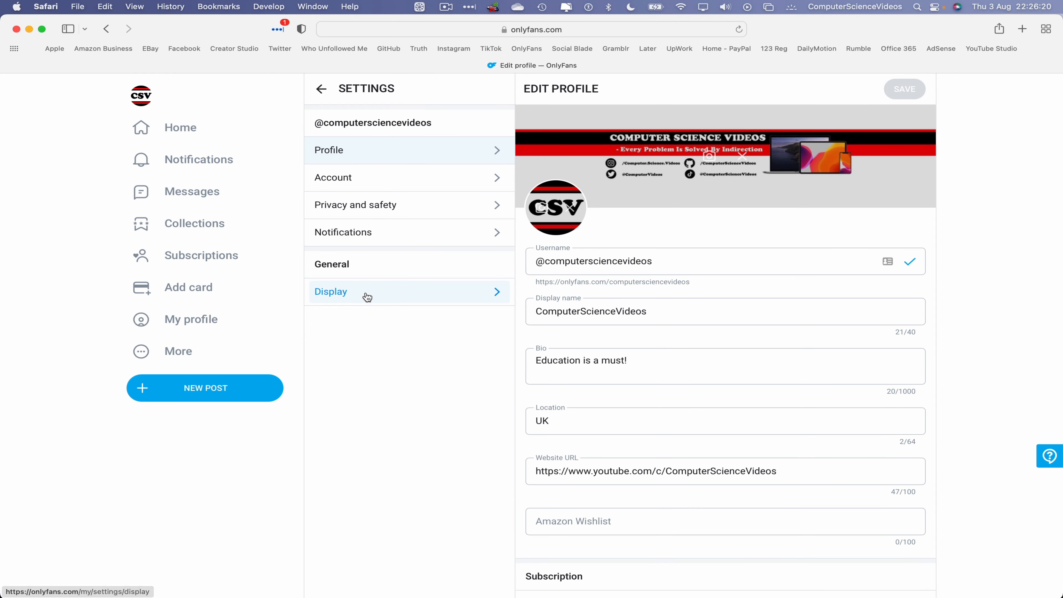
pyautogui.click(331, 292)
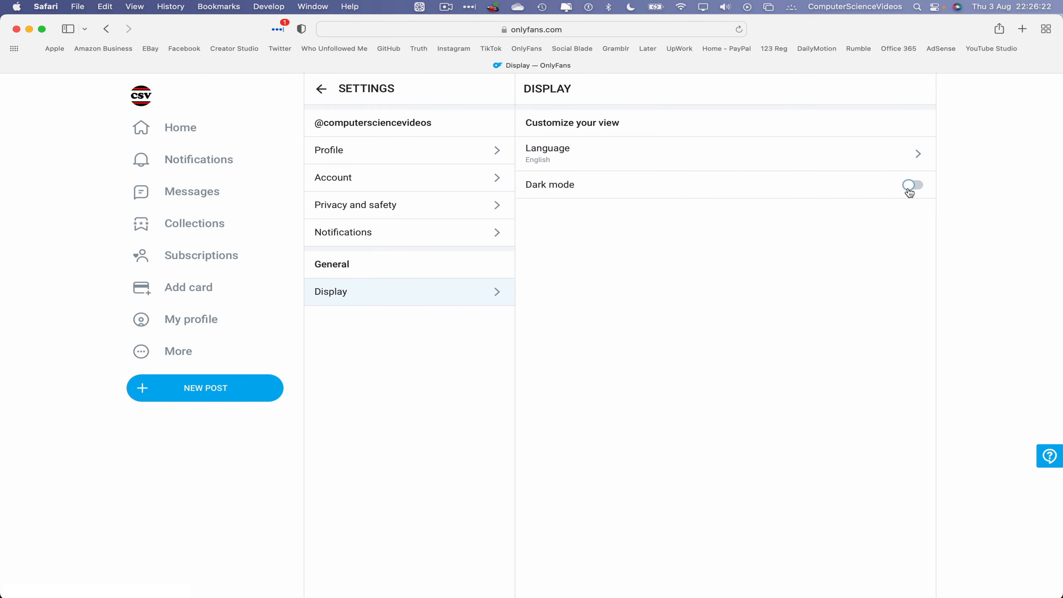
pyautogui.click(913, 184)
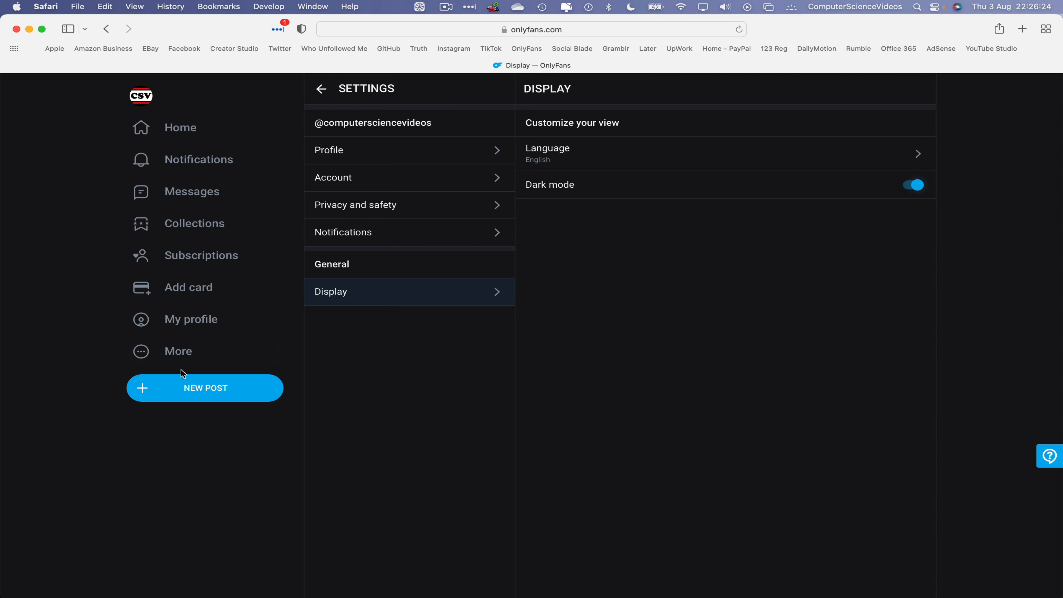
pyautogui.click(191, 320)
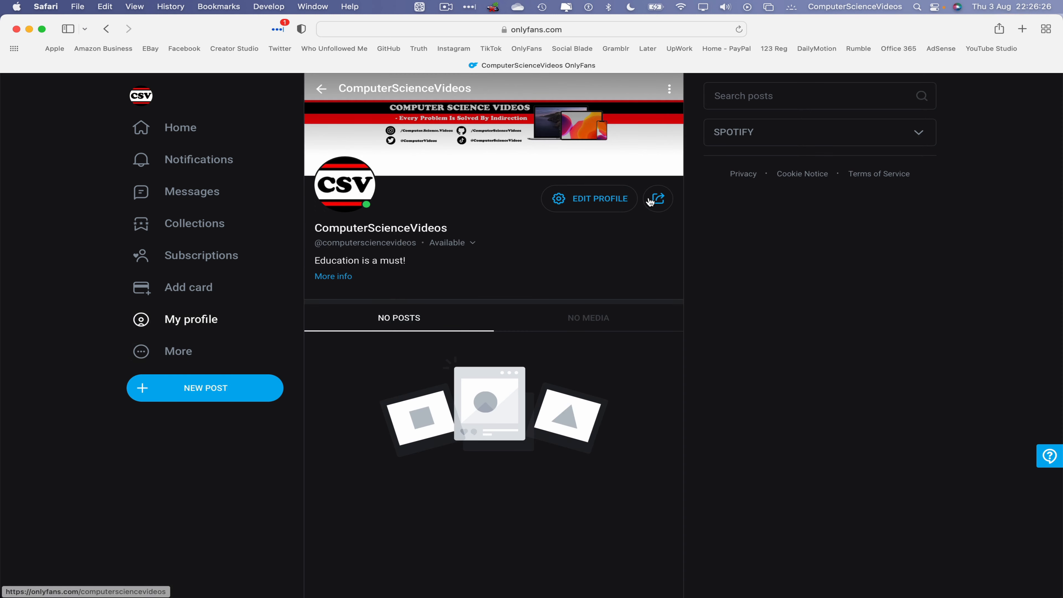
# Return to Display settings, switch dark mode back off, then quit Safari
pyautogui.click(656, 198)
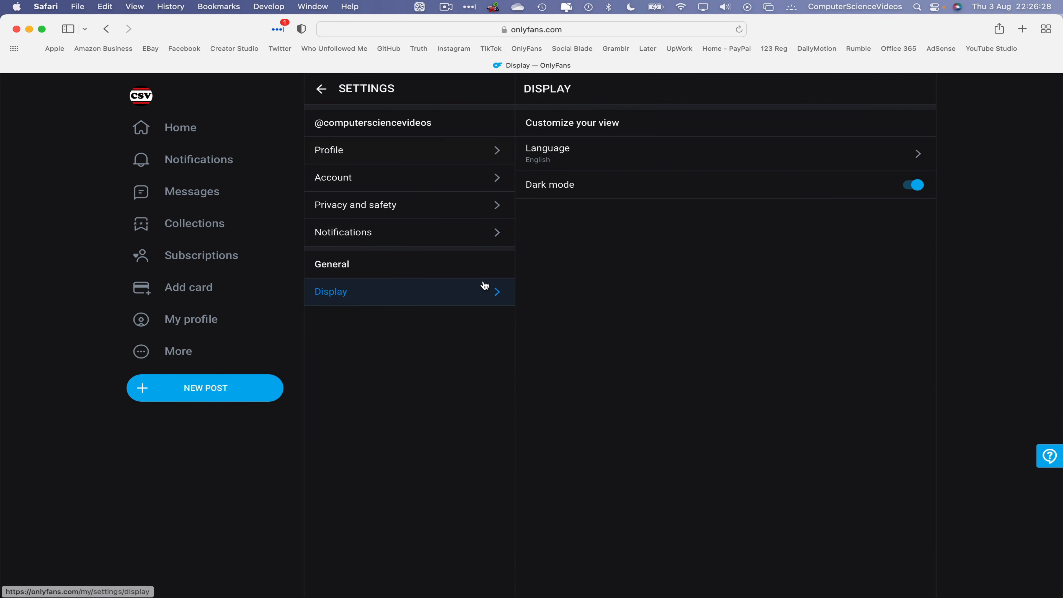
pyautogui.click(913, 184)
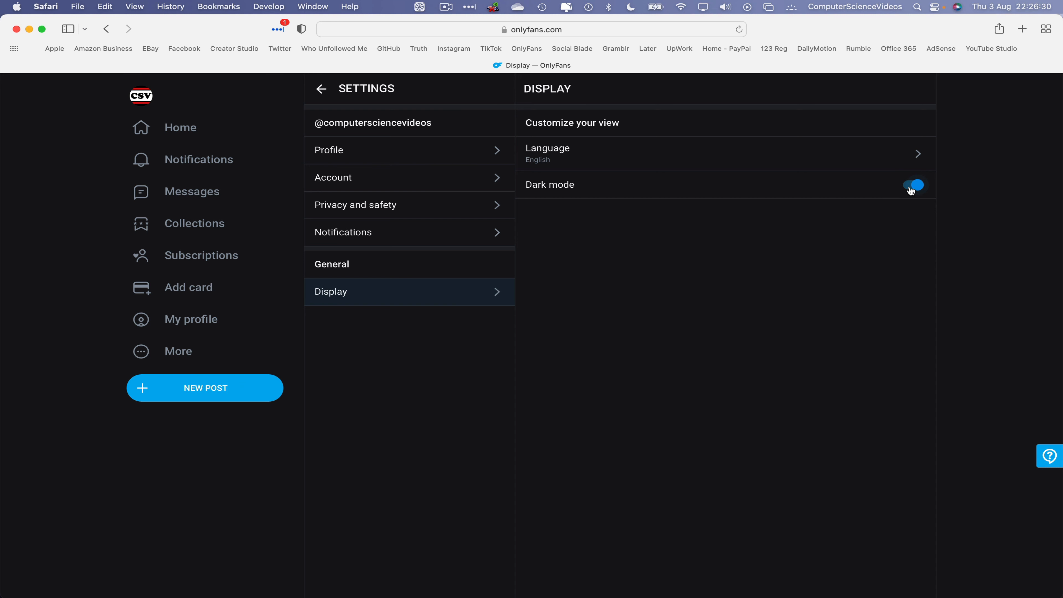
pyautogui.click(913, 185)
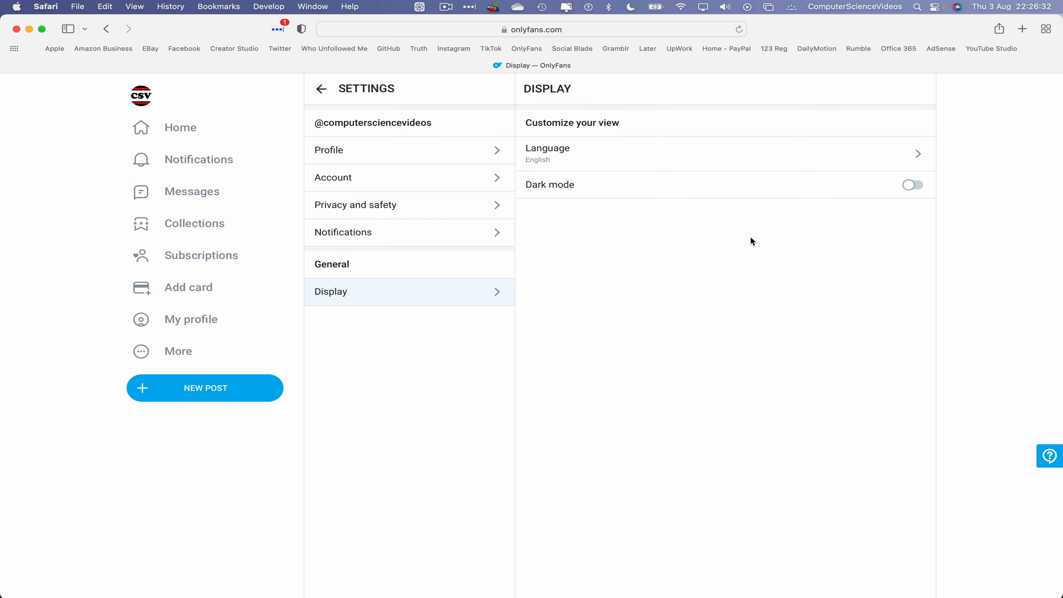
pyautogui.moveTo(191, 320)
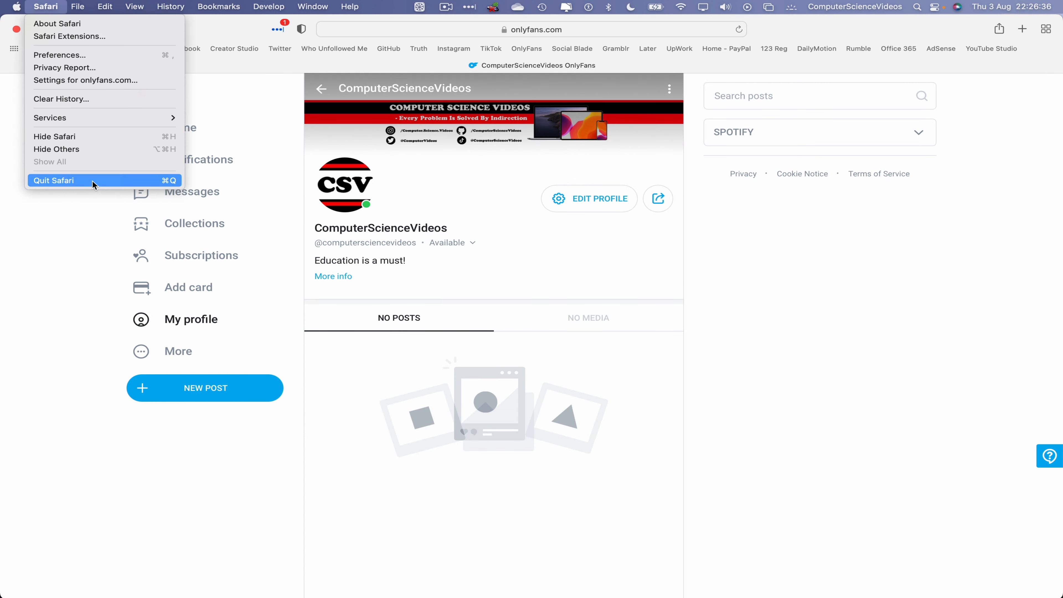
pyautogui.click(54, 180)
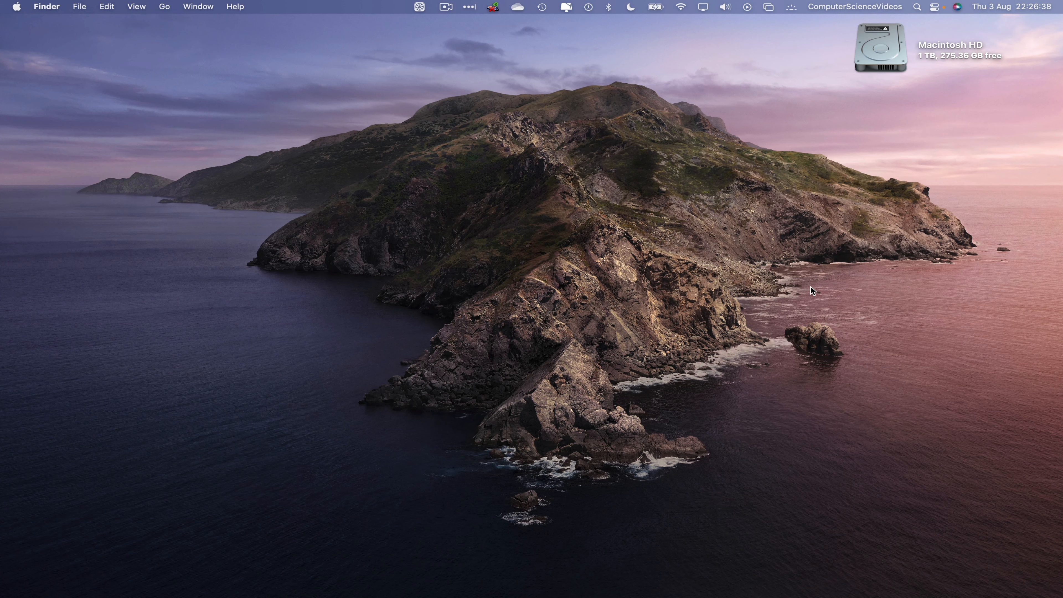